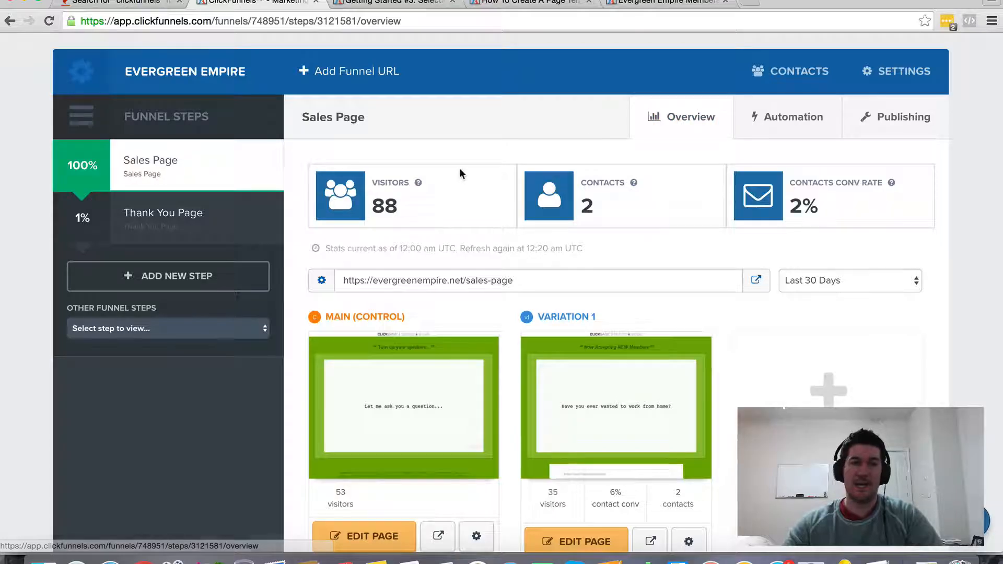
mouse_move(457, 127)
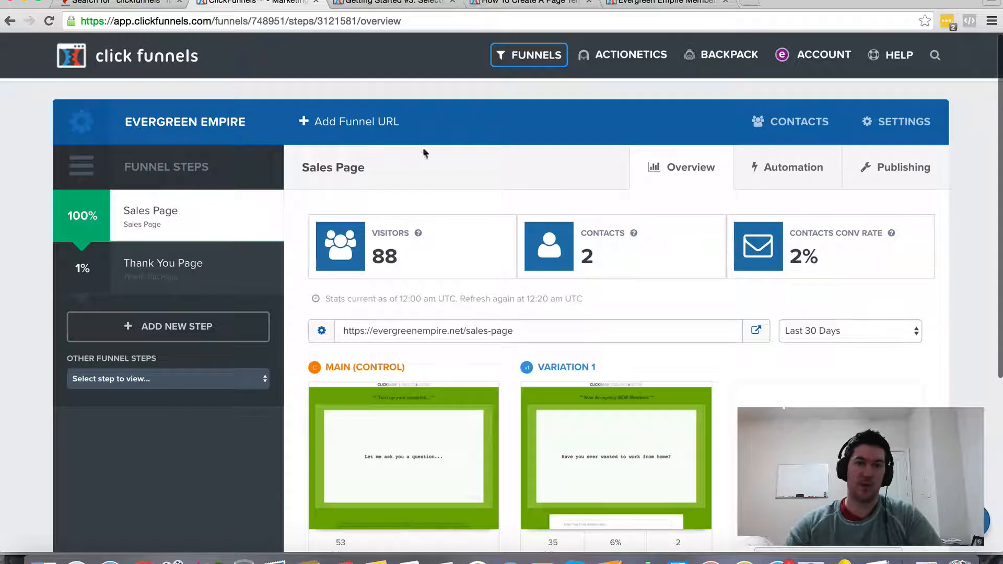
mouse_move(214, 336)
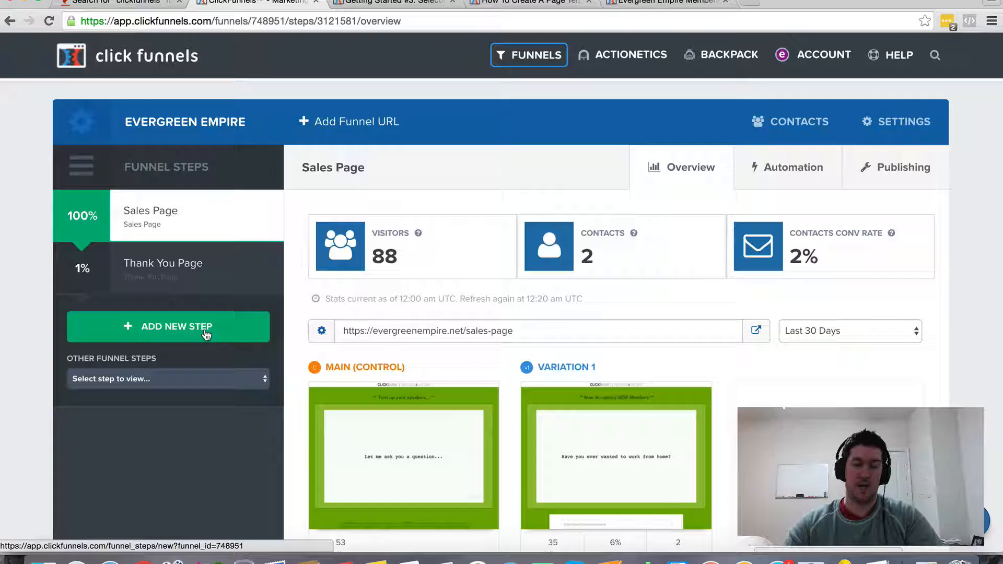
Step: Start adding a new funnel step, cancel it, and glance at the page templates support article
click(168, 327)
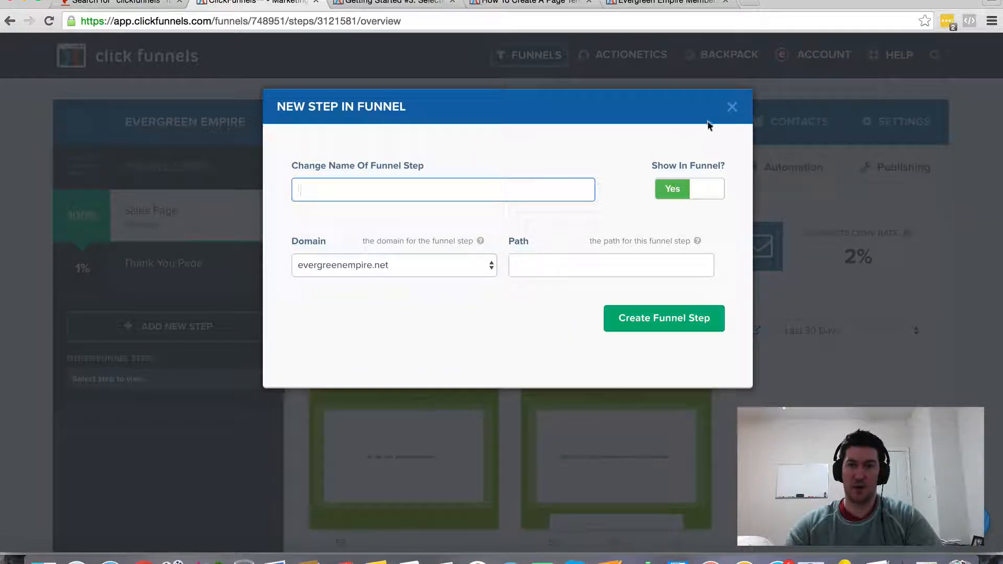
click(731, 106)
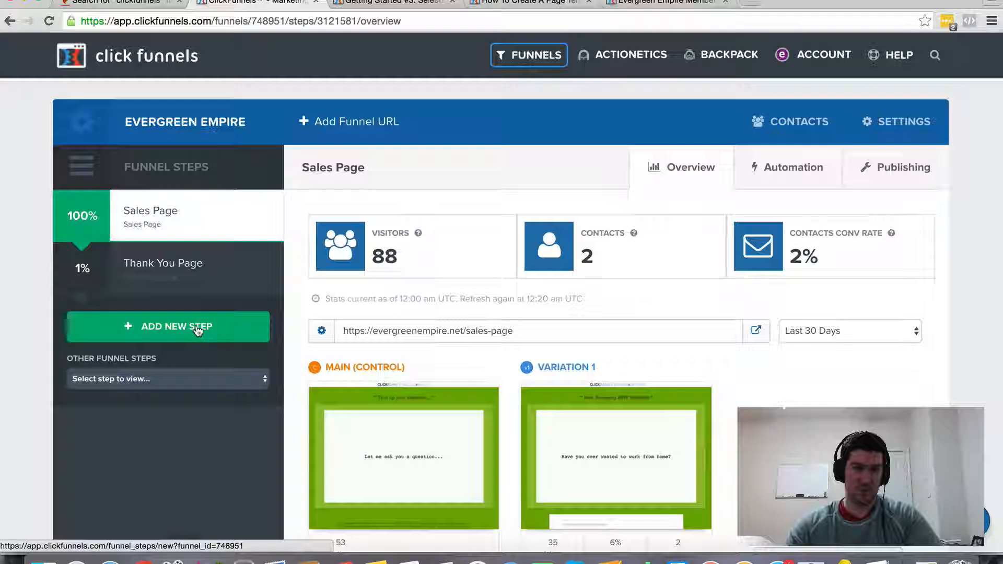
click(168, 327)
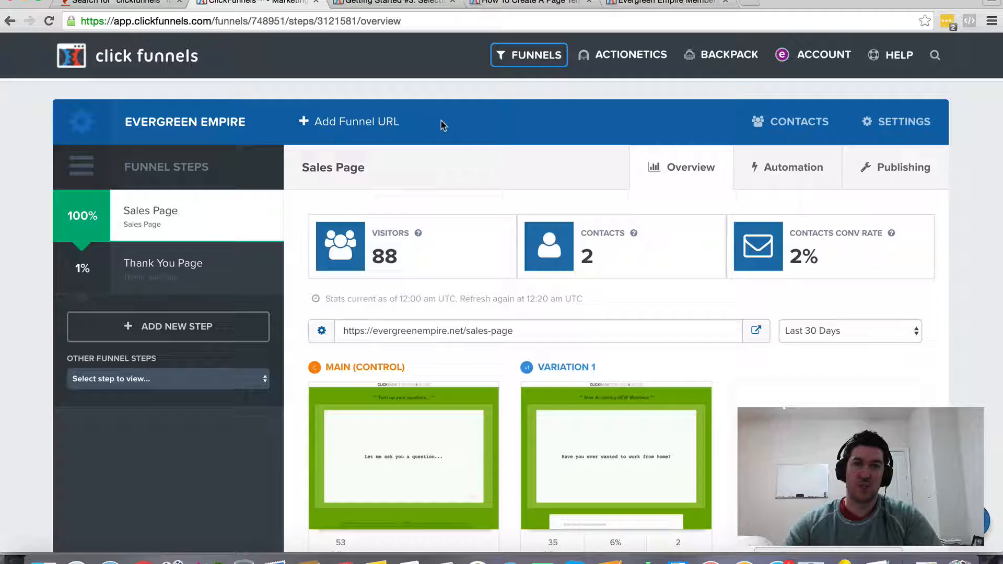
click(390, 4)
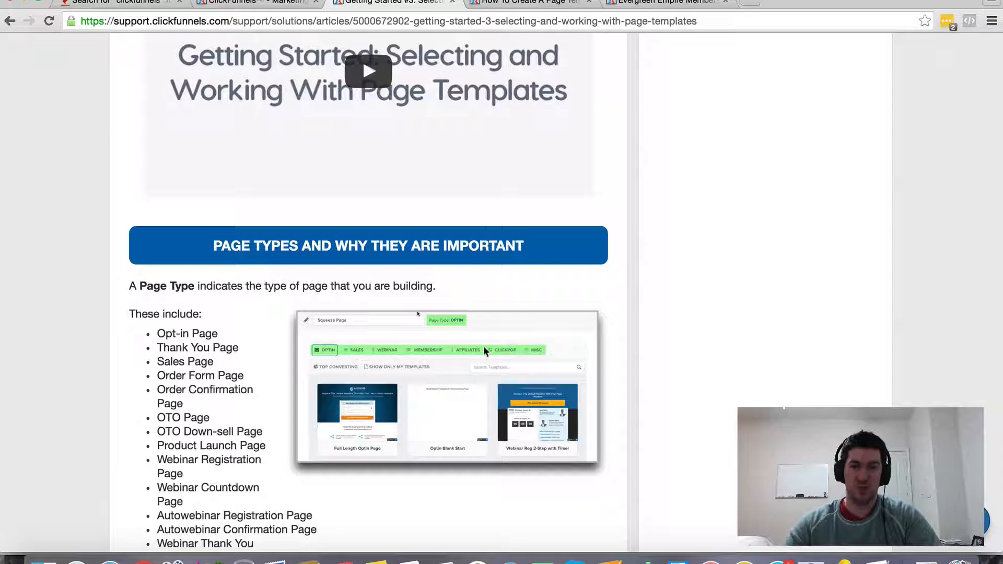
scroll(down, 3)
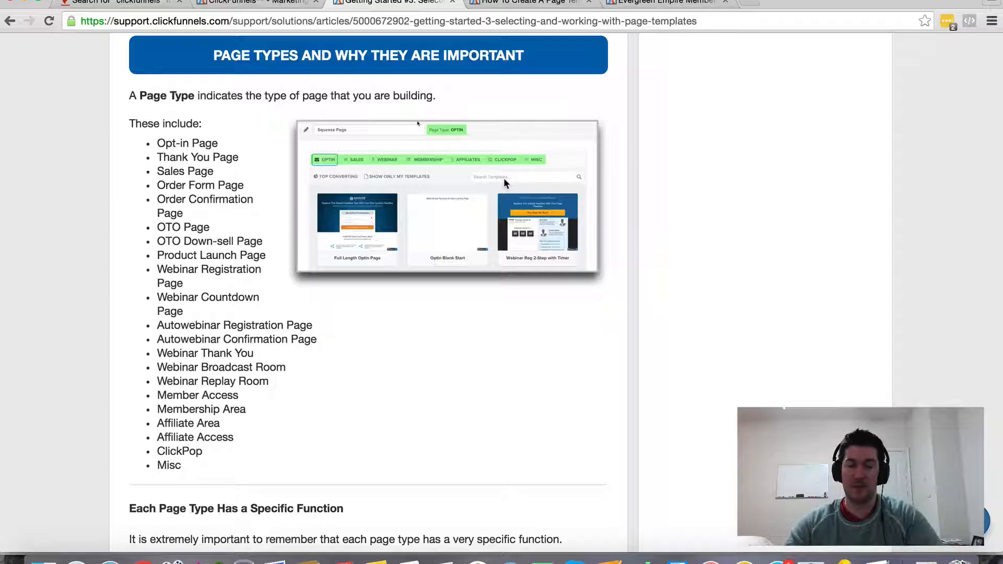
mouse_move(482, 186)
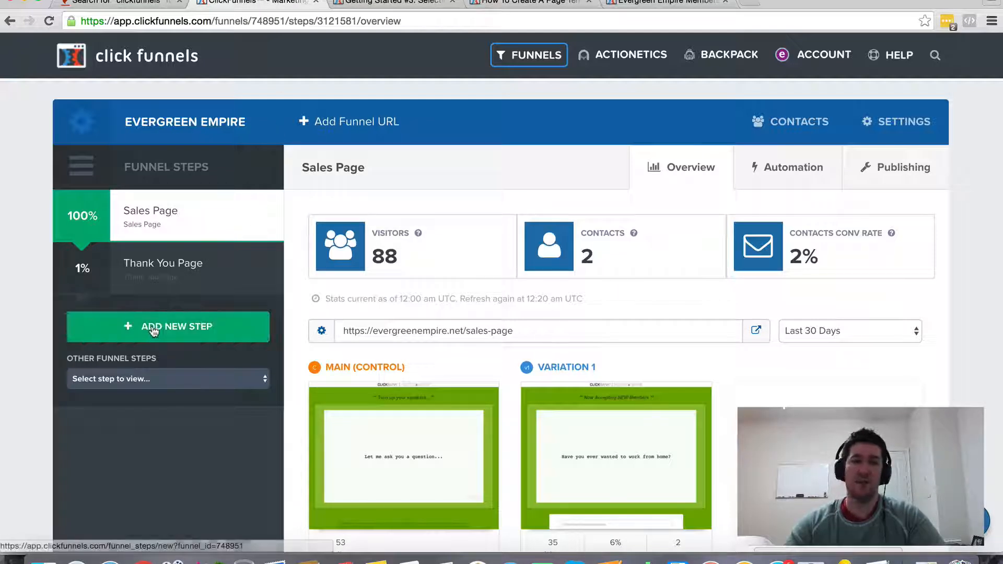
Step: Open the Sales Page's main control version for editing
scroll(down, 3)
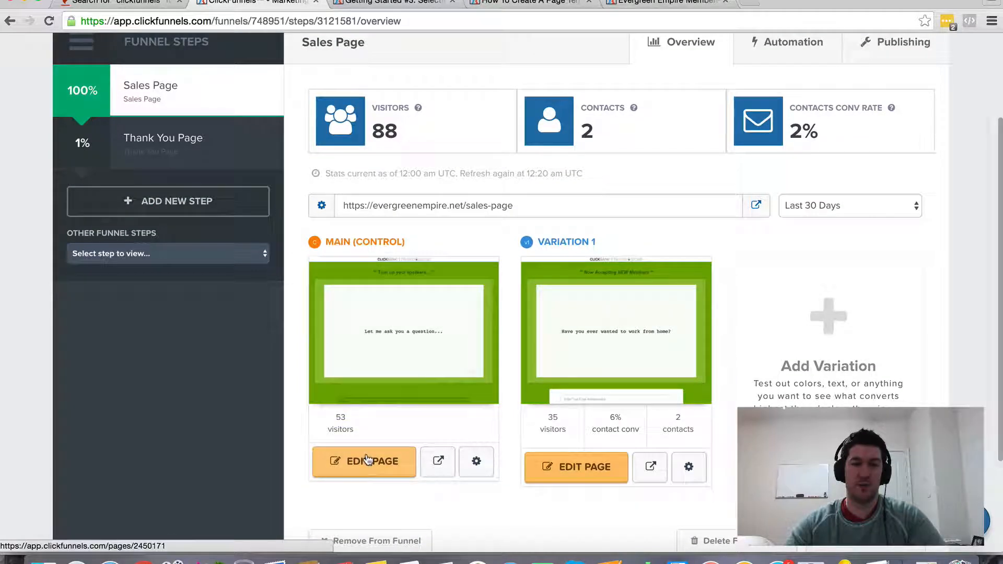
click(364, 460)
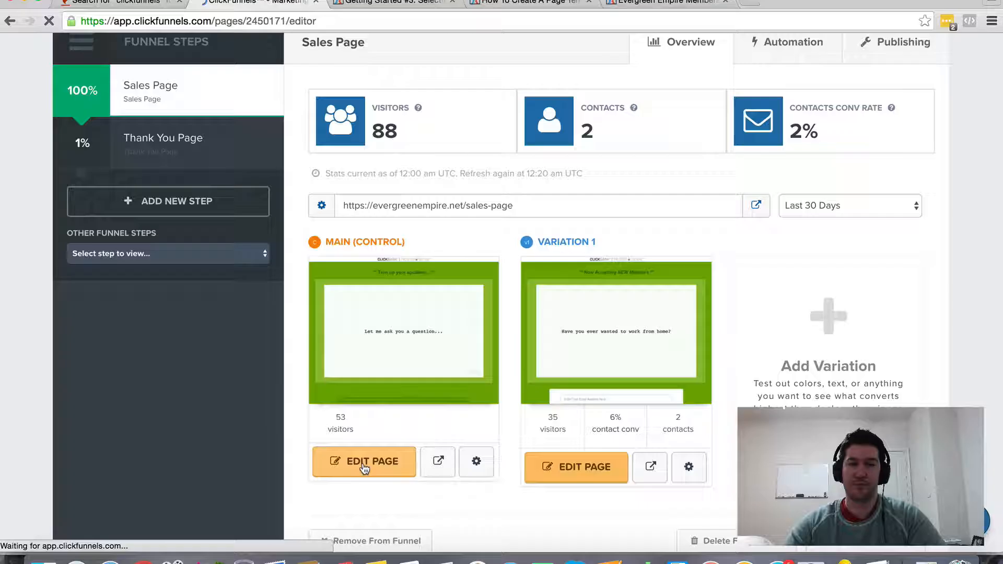
click(363, 462)
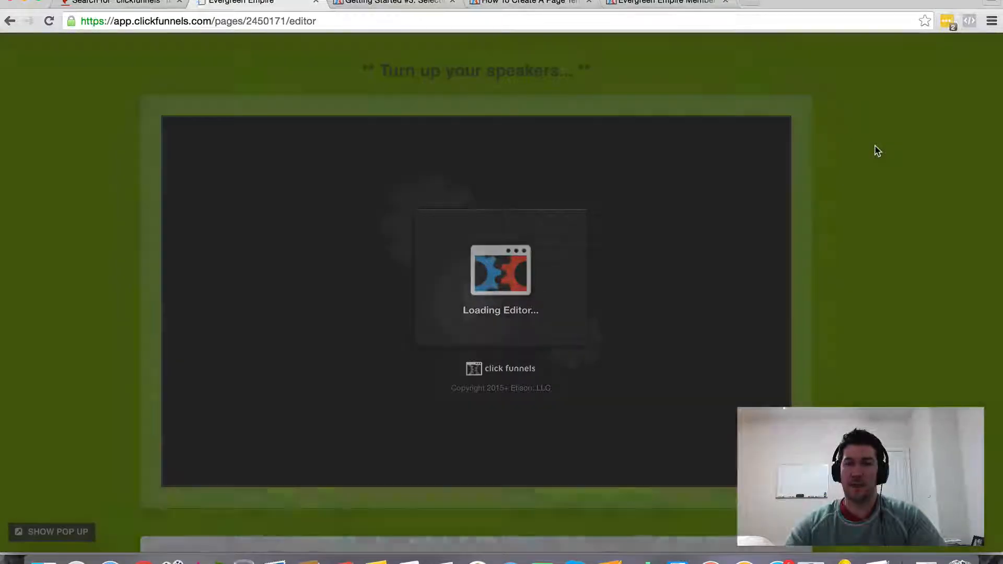
Step: Bring up the Save Page as Template form from Settings, then dismiss it with a blank name
click(981, 55)
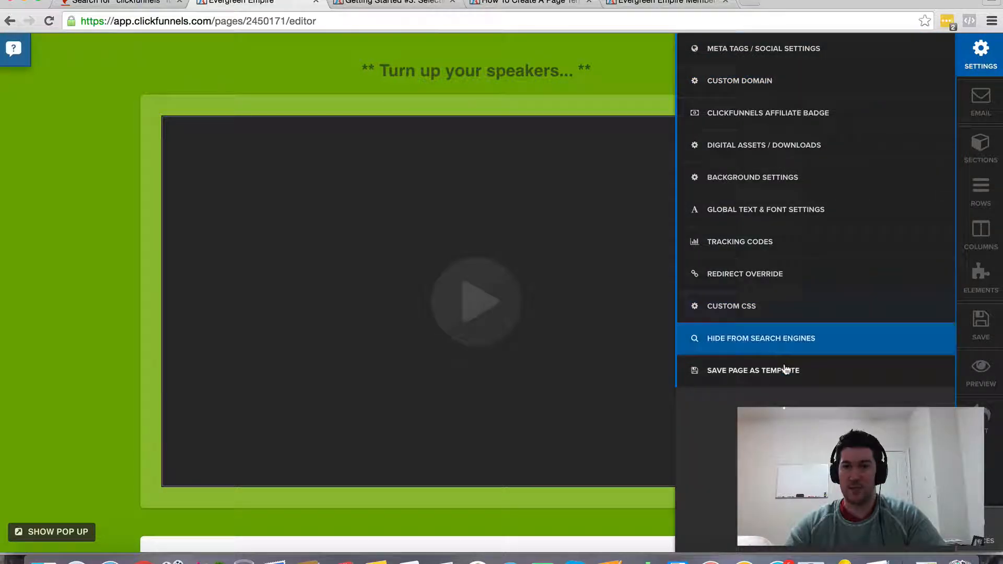
click(754, 370)
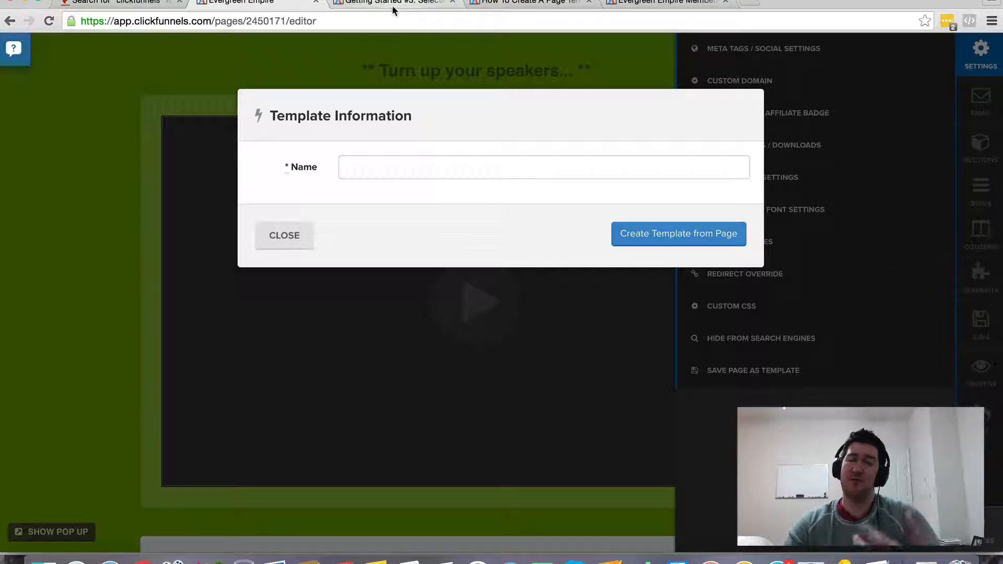
mouse_move(392, 6)
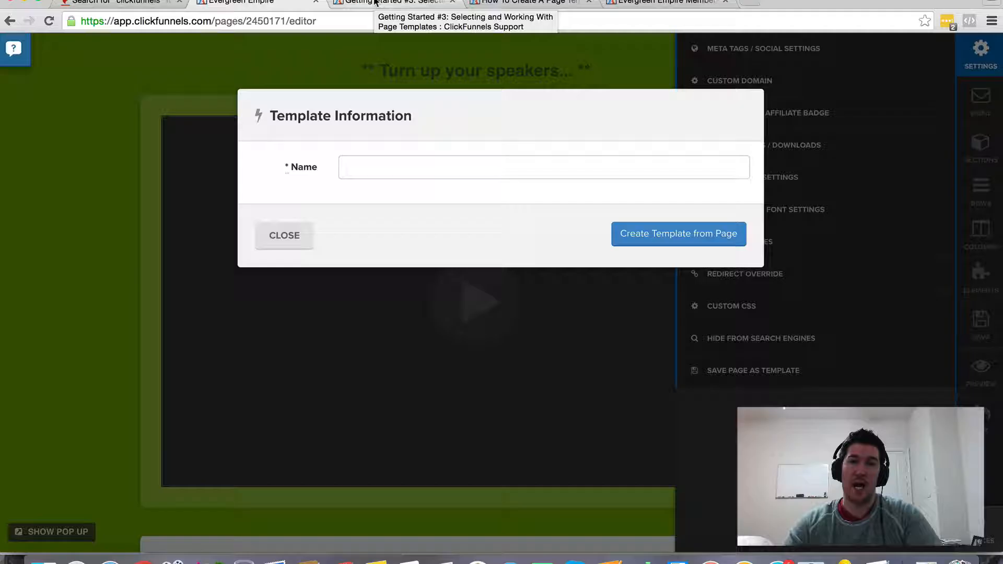
click(395, 2)
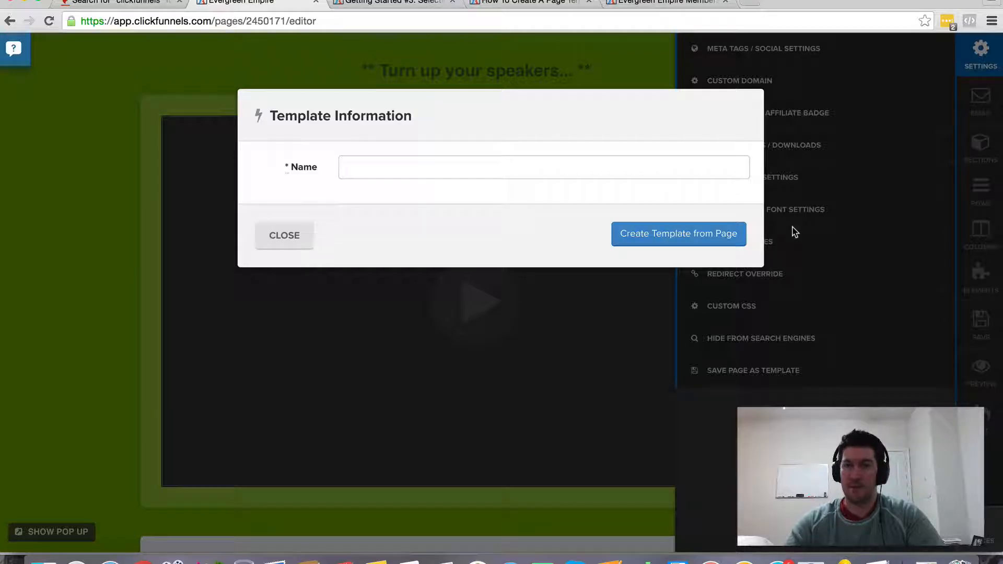
click(284, 235)
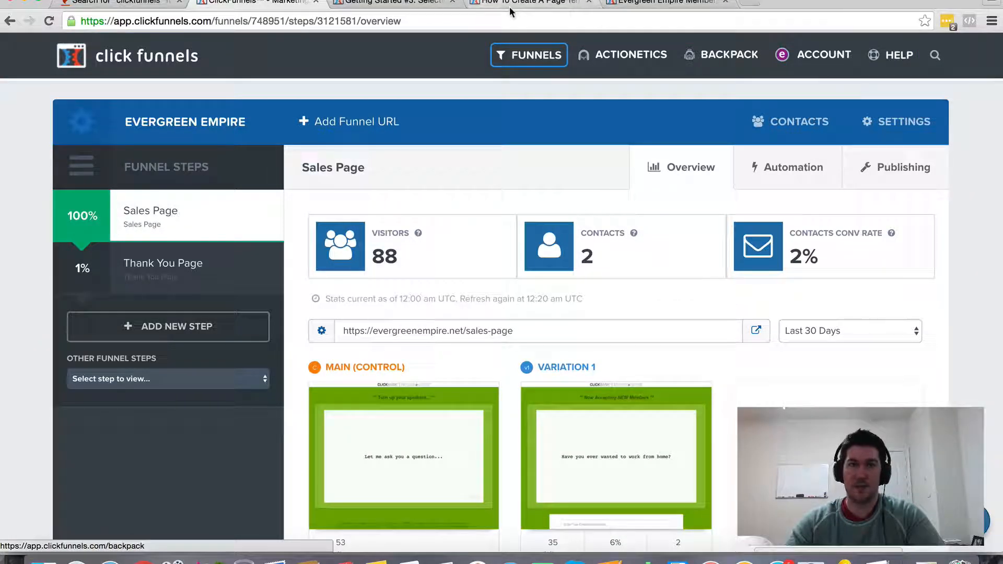
Step: Skim the Getting Started page templates article, then switch to How To Create A Page Template
click(390, 2)
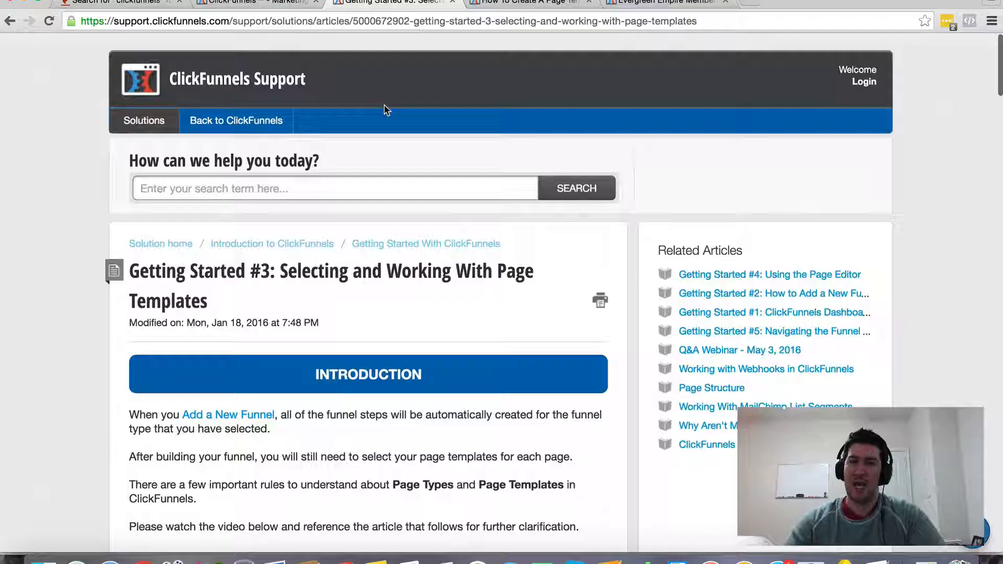
scroll(down, 3)
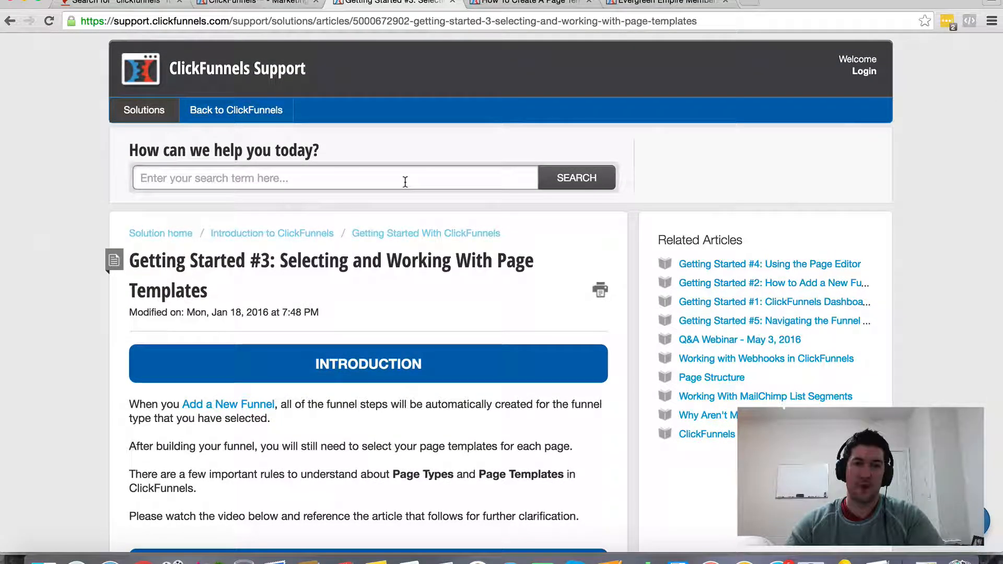
scroll(down, 3)
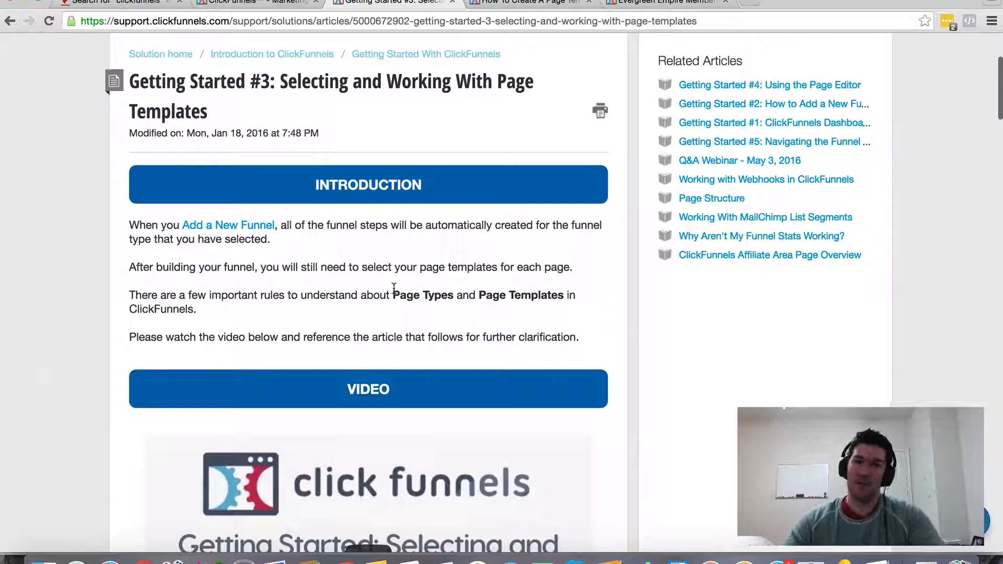
scroll(down, 3)
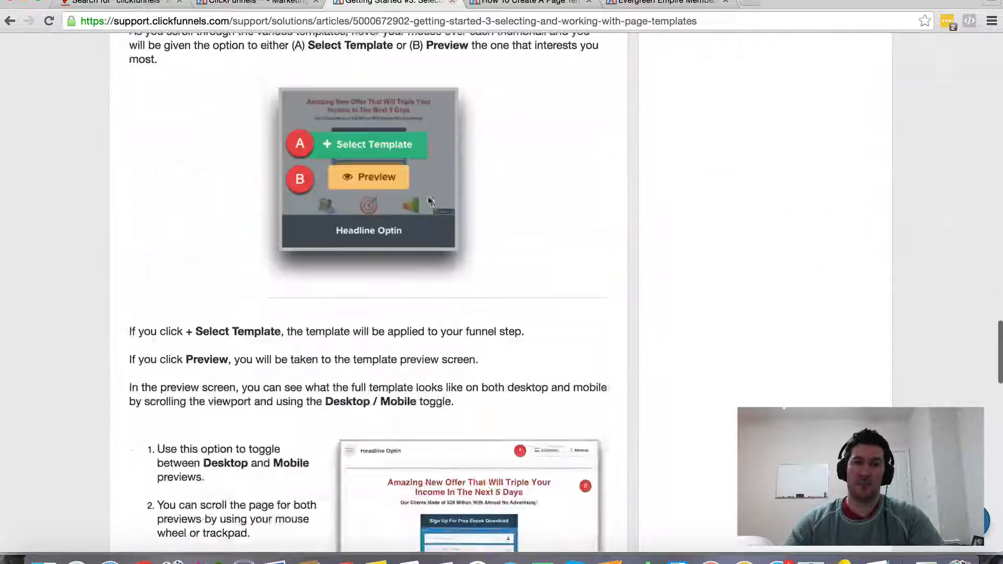
click(524, 2)
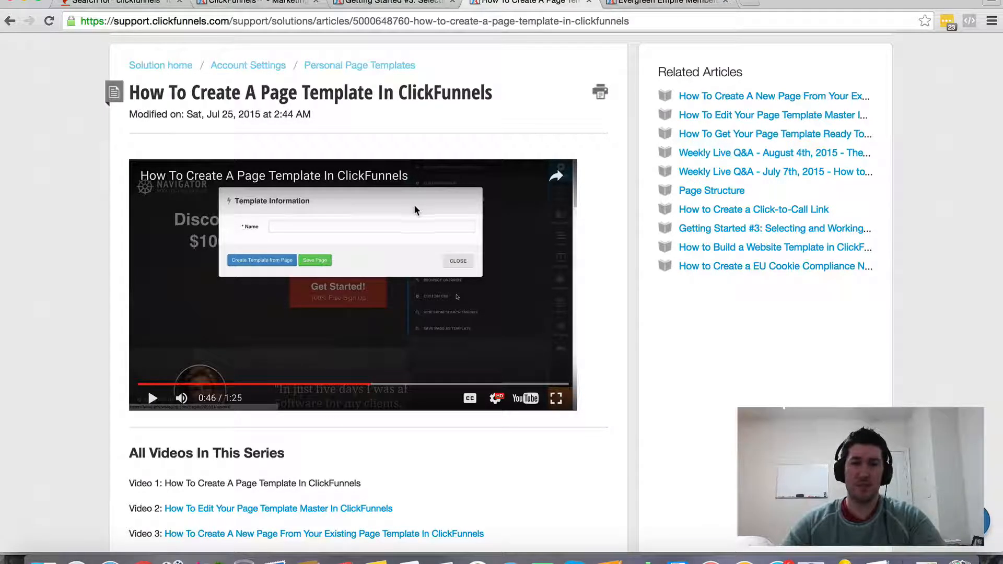
Step: Scroll further down the How To Create A Page Template article
scroll(down, 3)
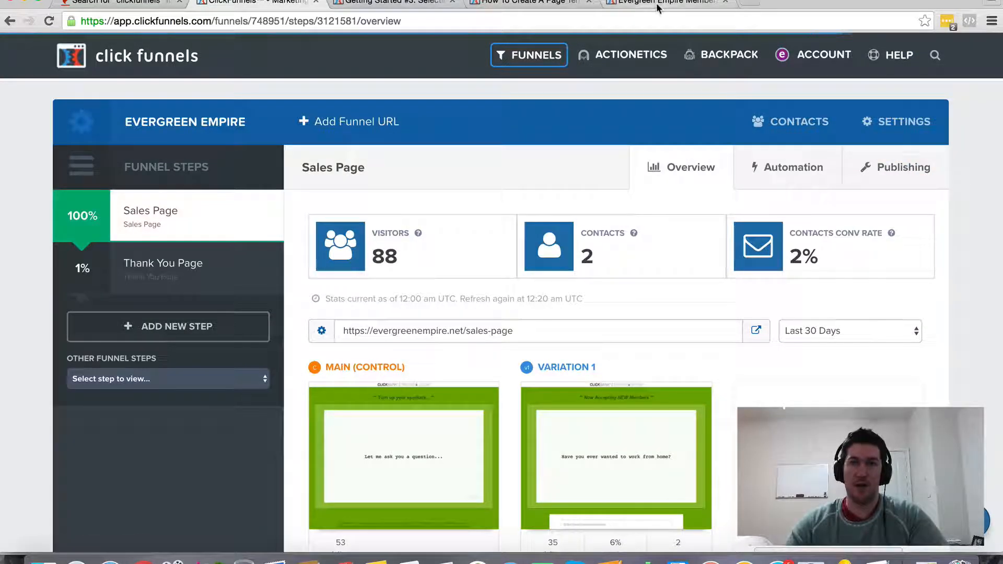
mouse_move(662, 3)
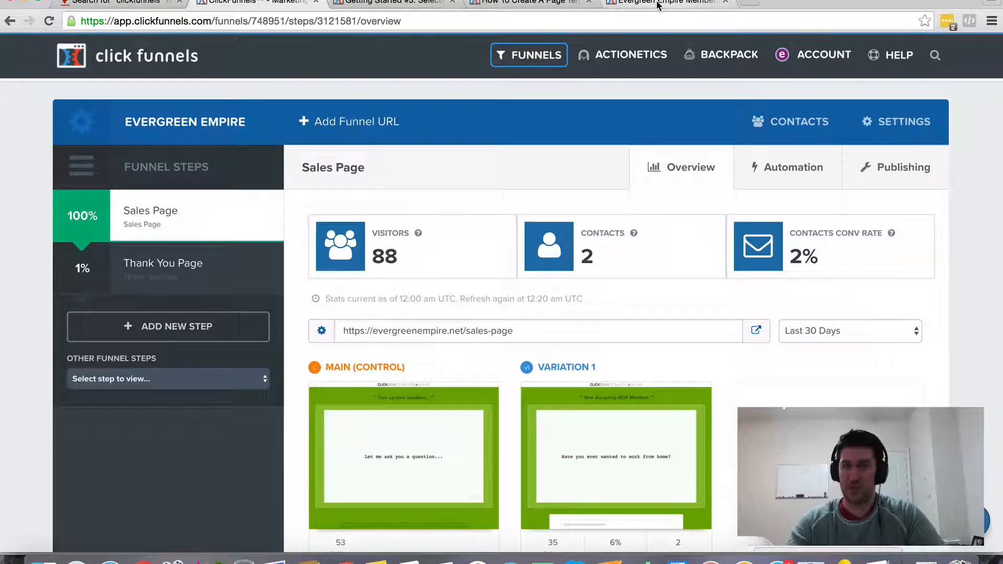
mouse_move(614, 14)
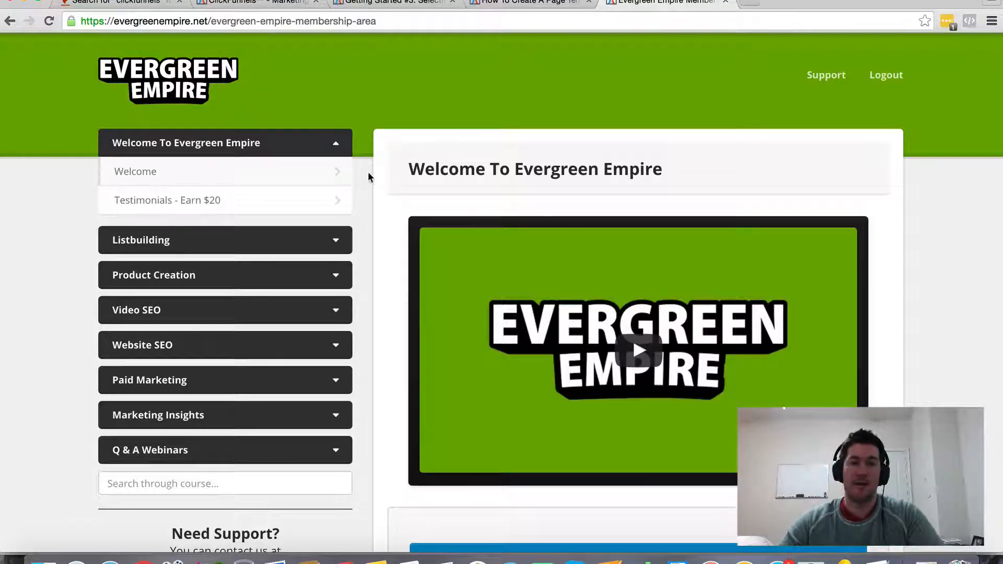
mouse_move(365, 230)
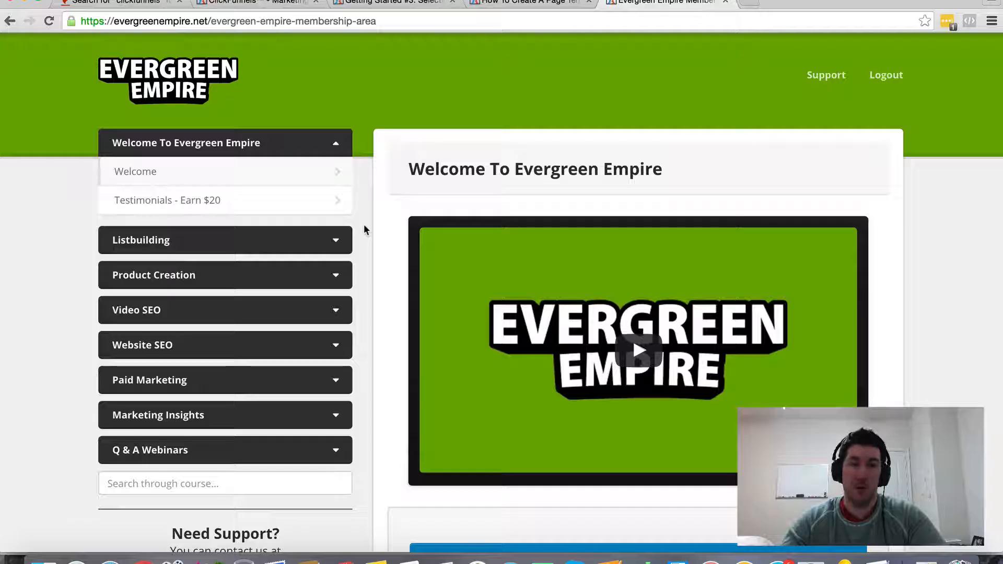
Step: Switch back to the How To Create A Page Template article after viewing the membership area
click(525, 2)
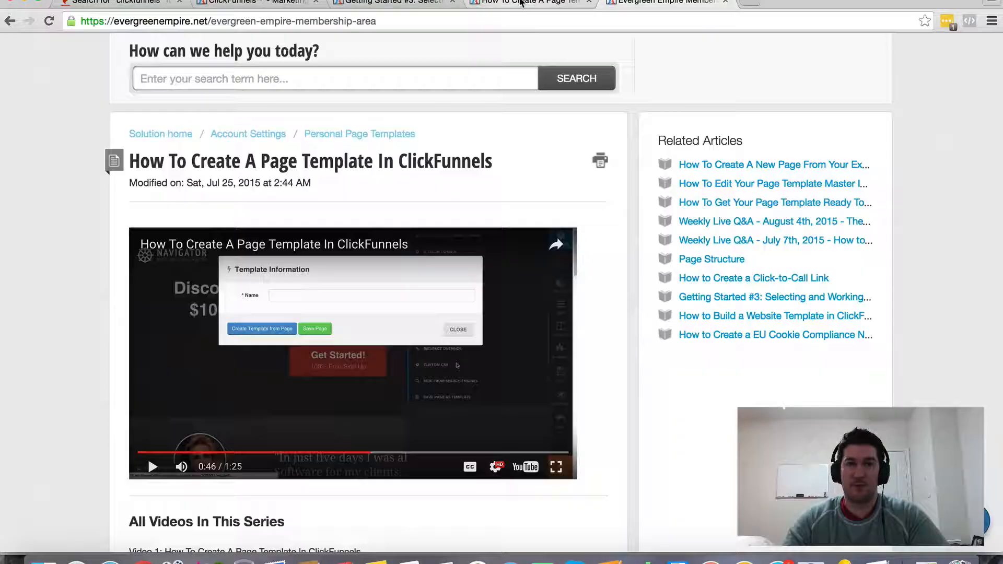